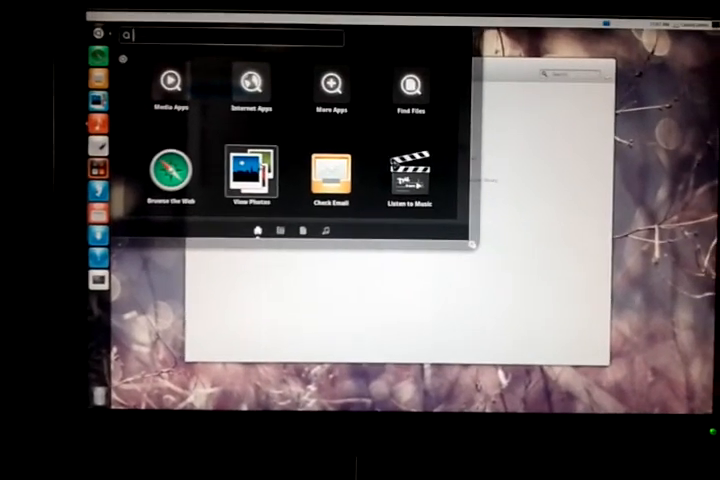
Dismiss the Dash by tapping outside it, revealing the empty music player window.
{"action": "left_click", "coordinate": [409, 175]}
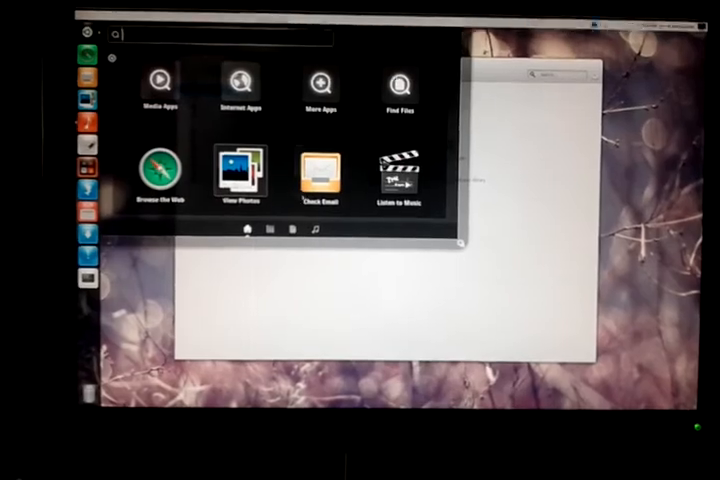
{"action": "left_click", "coordinate": [401, 175]}
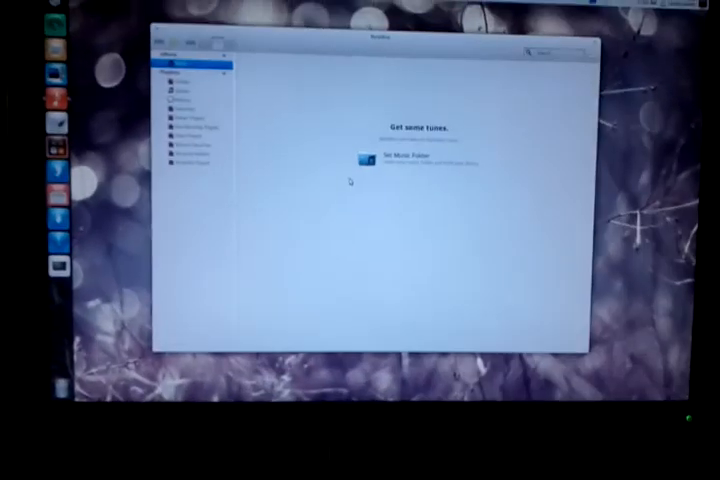